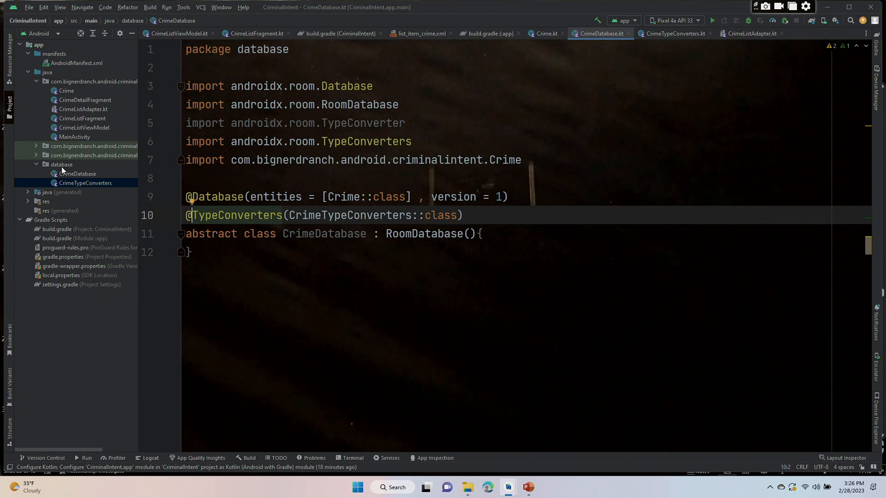
# Create a new Kotlin class named CrimeDao in the database package
pyautogui.rightClick(60, 164)
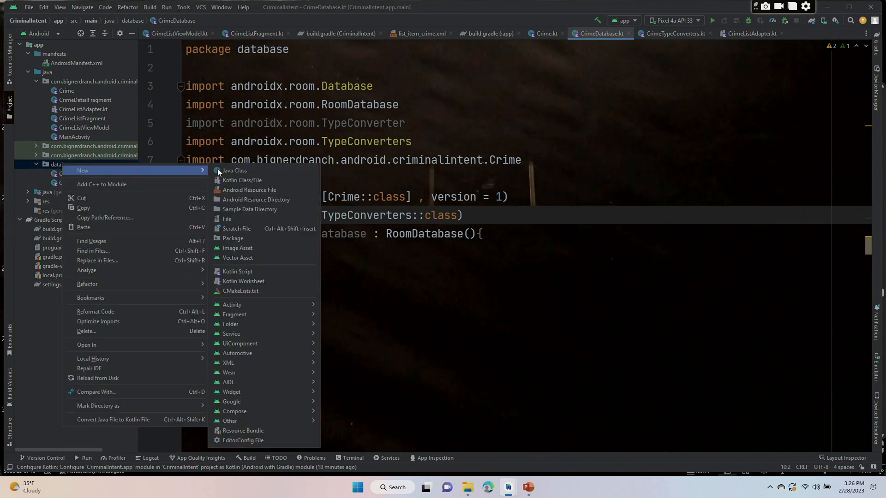
pyautogui.click(241, 180)
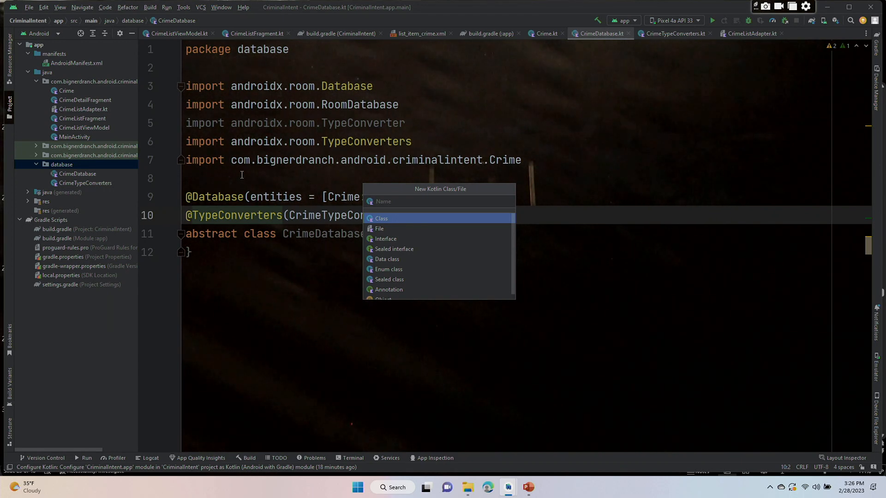
pyautogui.write('Crime')
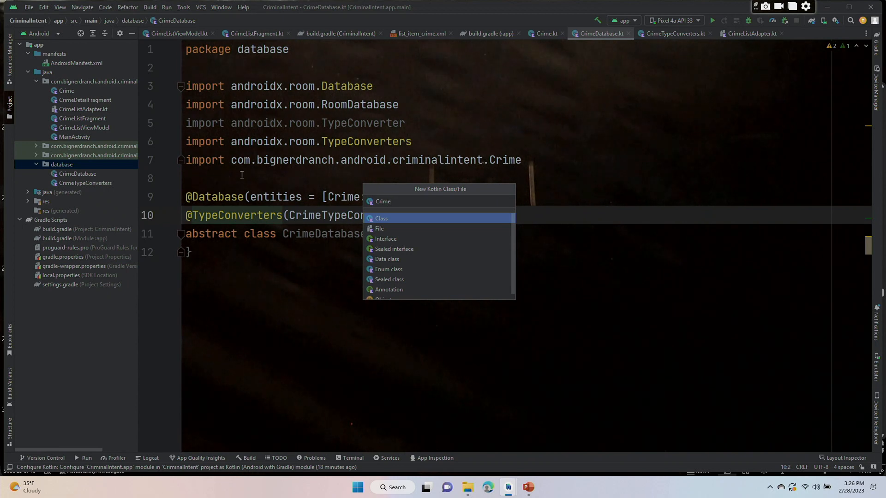
pyautogui.write('Da')
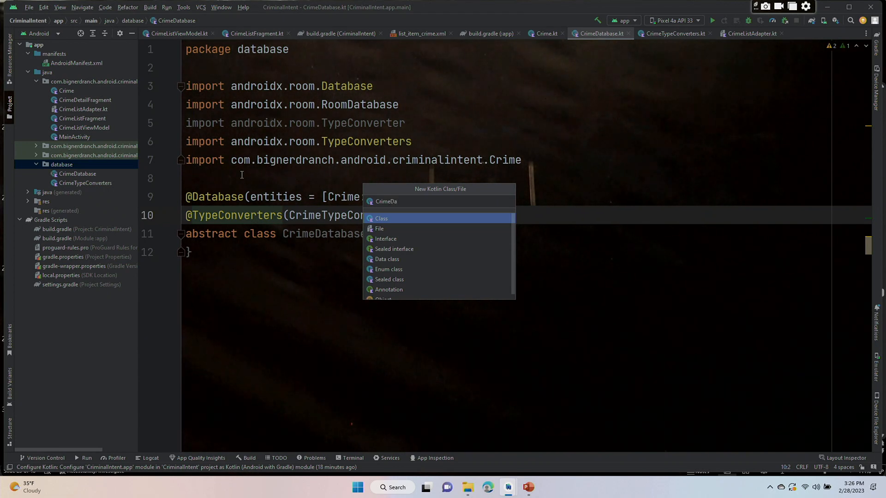
pyautogui.write('o')
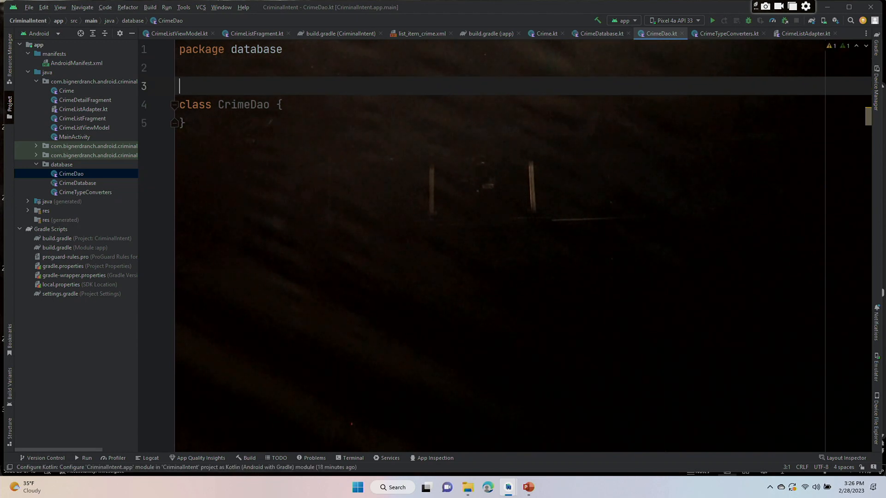
pyautogui.write('@Dao')
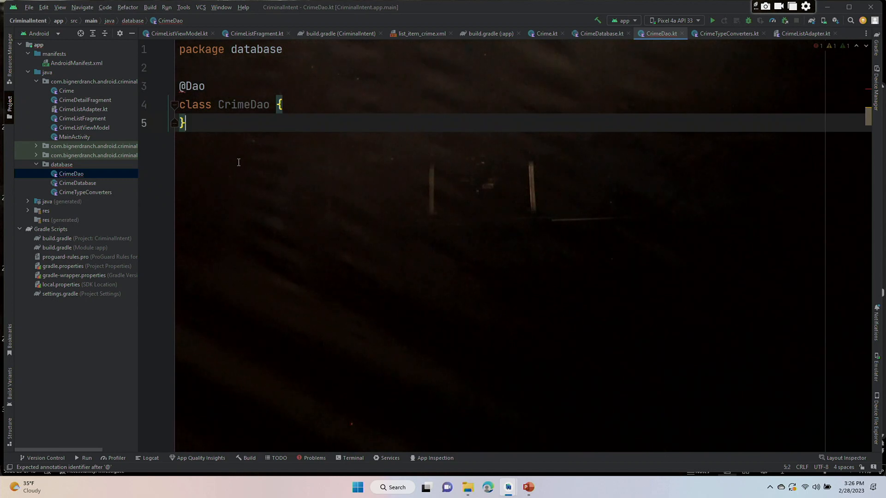
pyautogui.moveTo(191, 86)
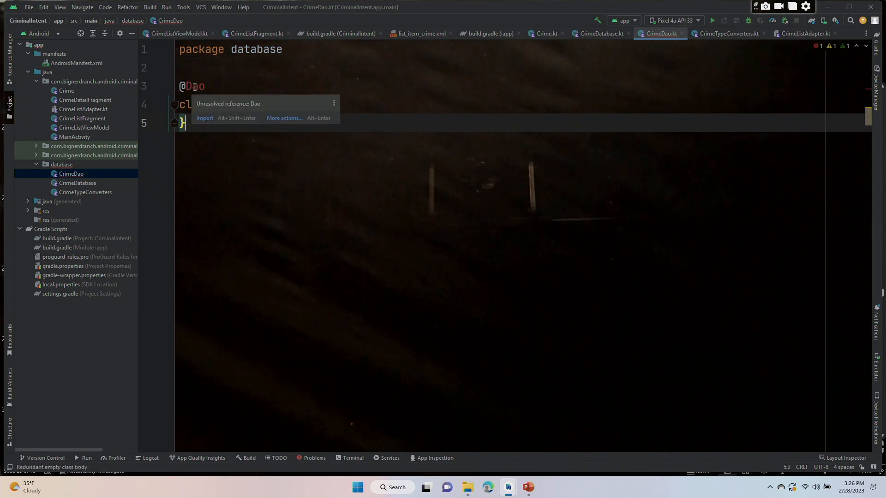
pyautogui.click(205, 118)
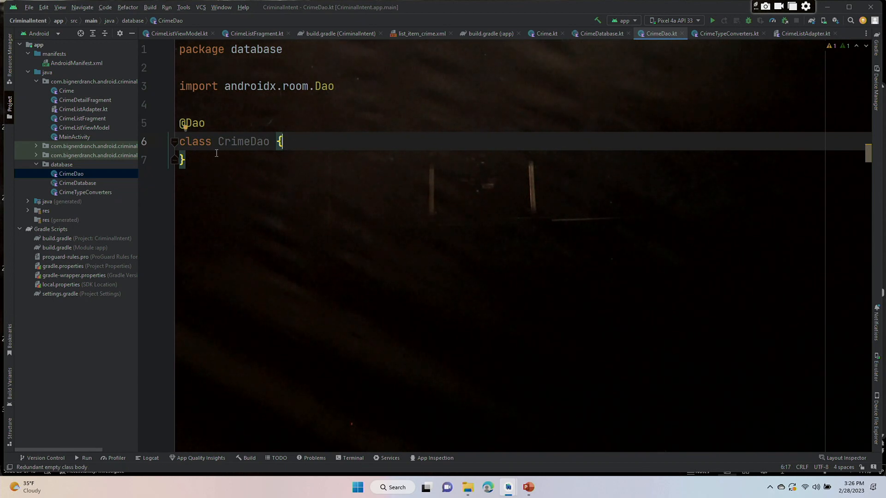
pyautogui.doubleClick(195, 141)
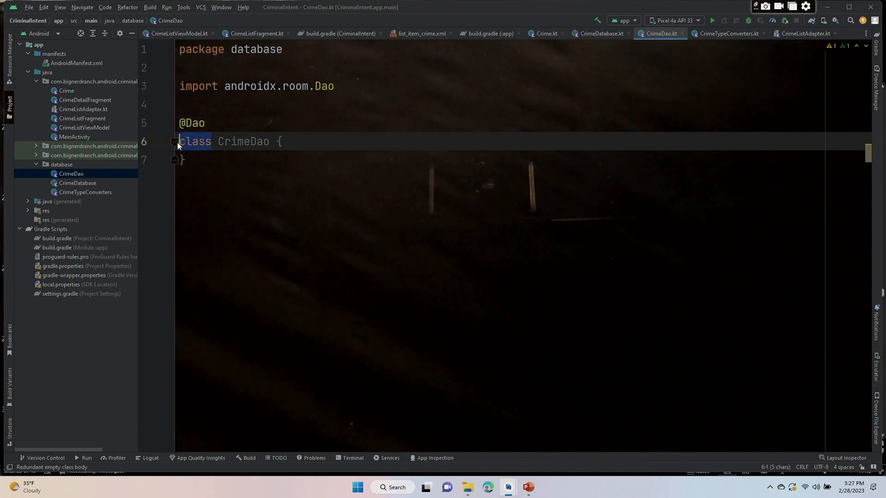
pyautogui.write('interface')
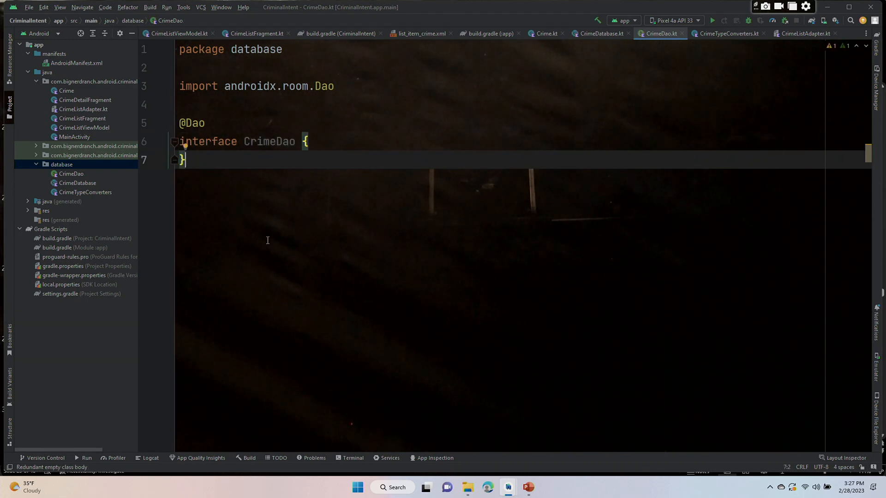
pyautogui.moveTo(255, 149)
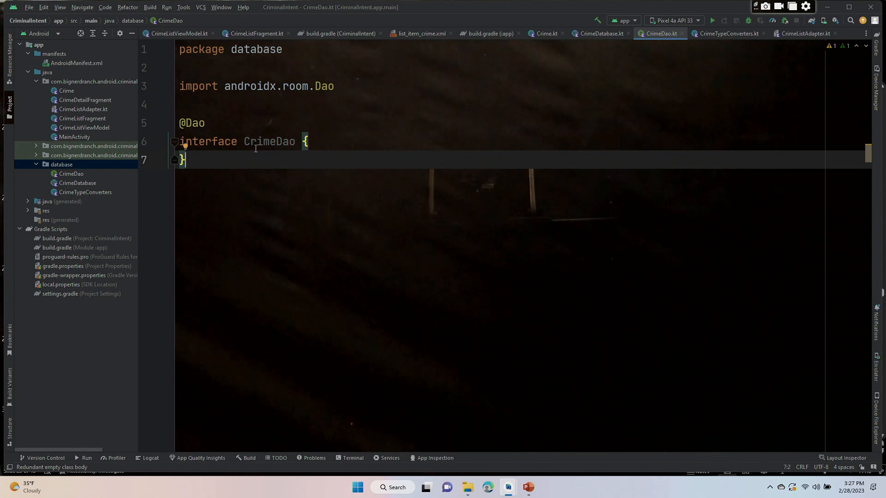
pyautogui.moveTo(258, 131)
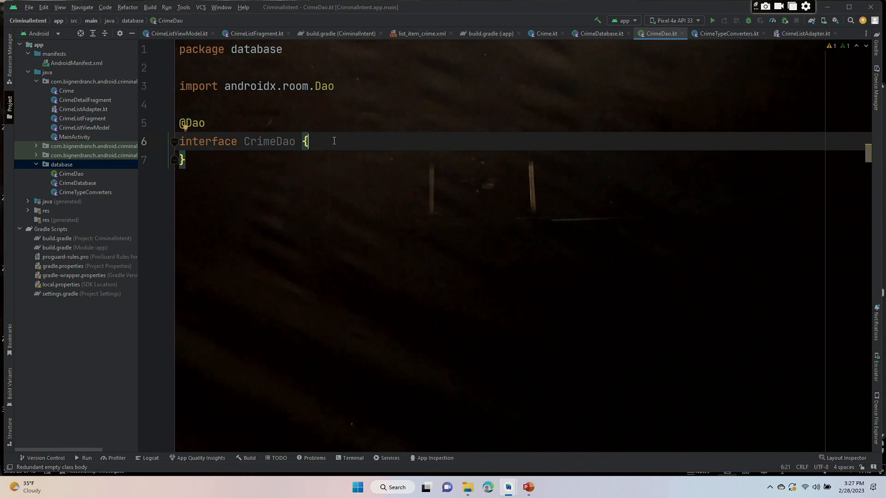
pyautogui.moveTo(330, 139)
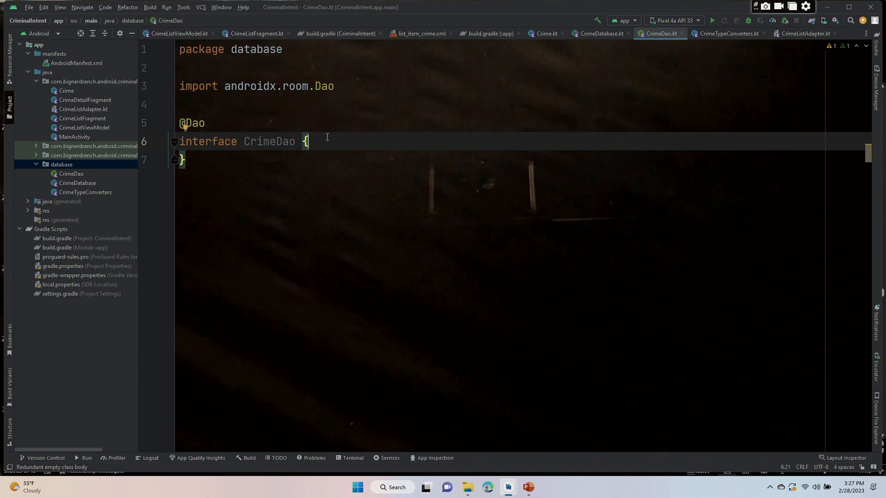
pyautogui.press('Return')
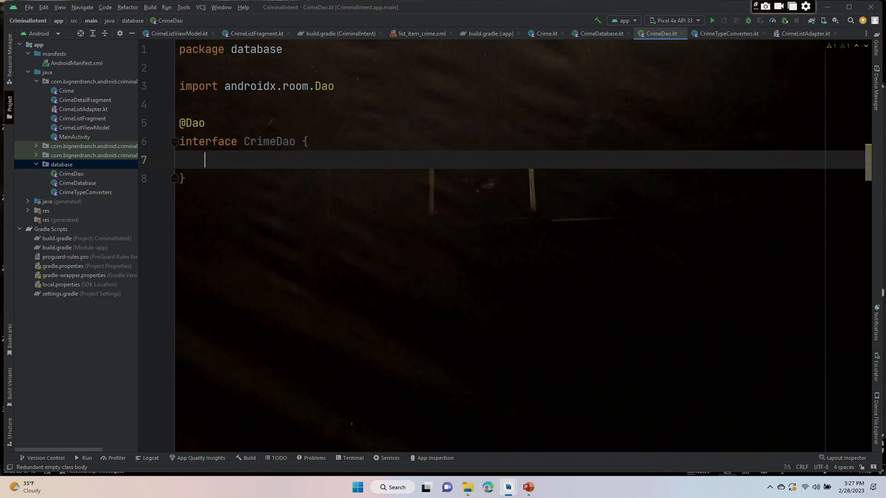
pyautogui.write('2')
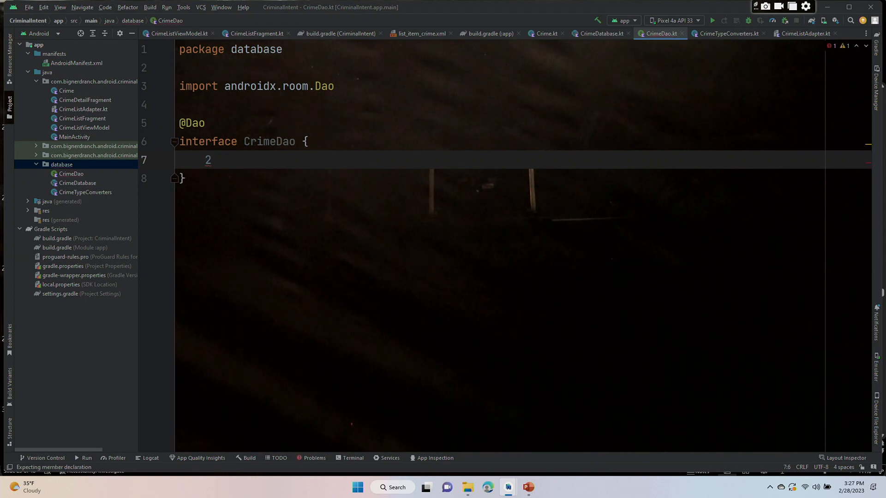
pyautogui.write('@')
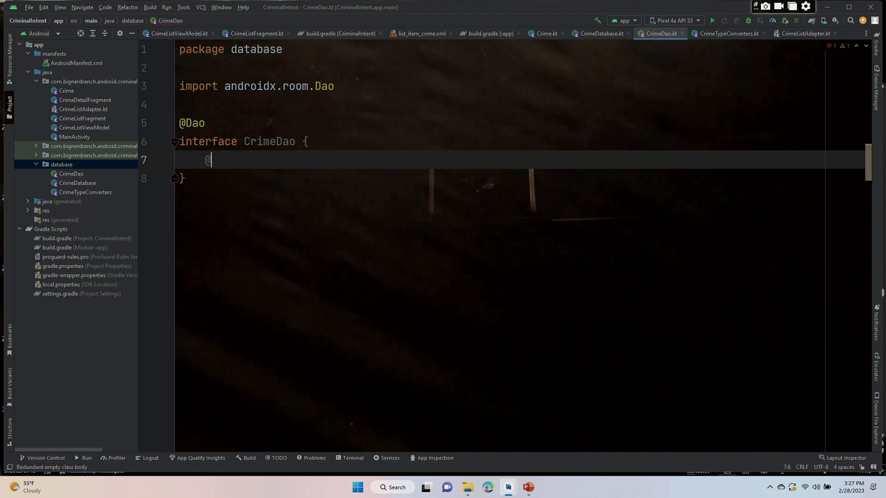
pyautogui.write('@Query(')
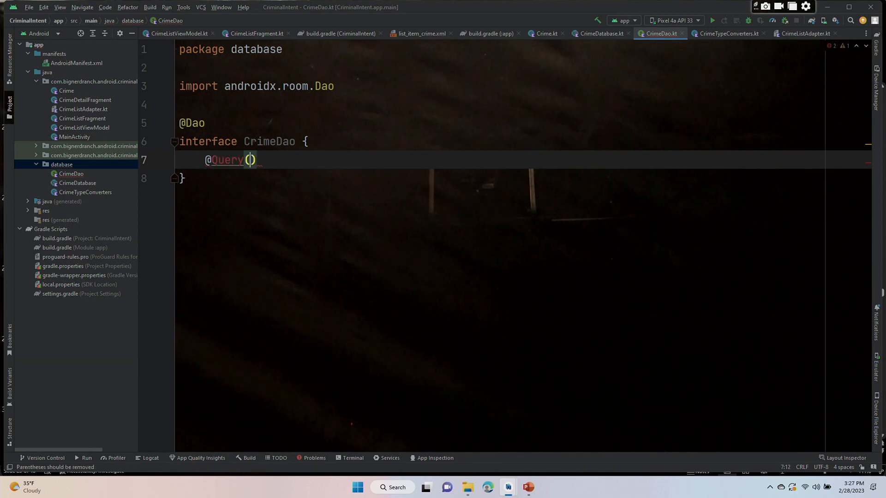
pyautogui.moveTo(226, 160)
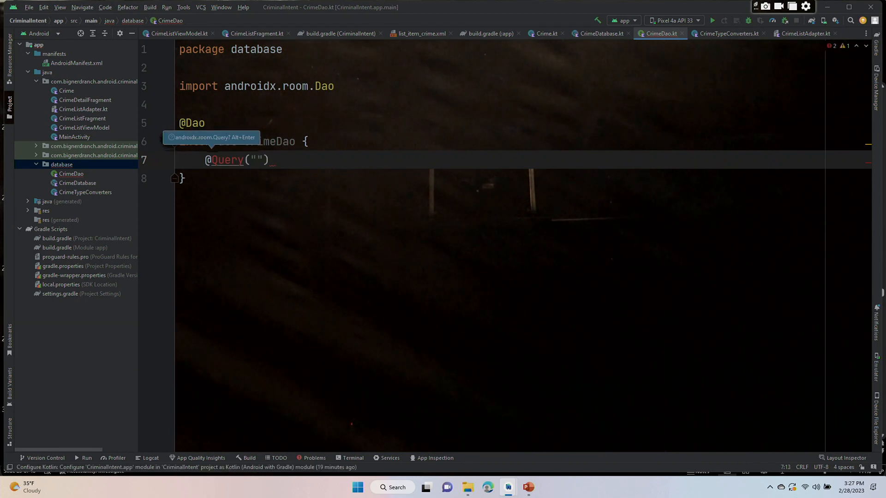
pyautogui.write('SELE')
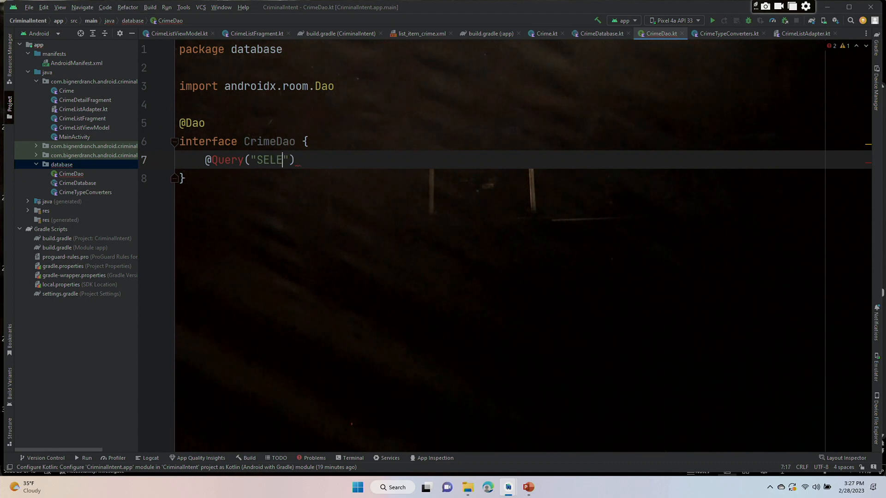
pyautogui.write('CT')
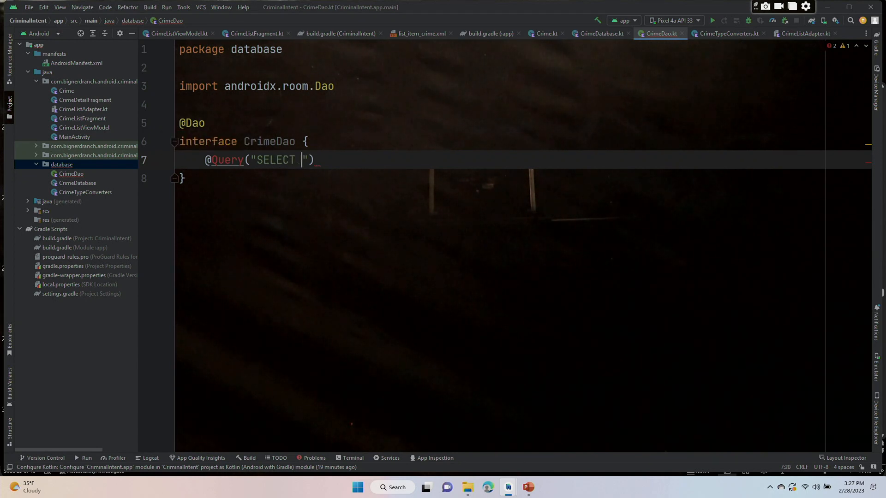
pyautogui.write('*')
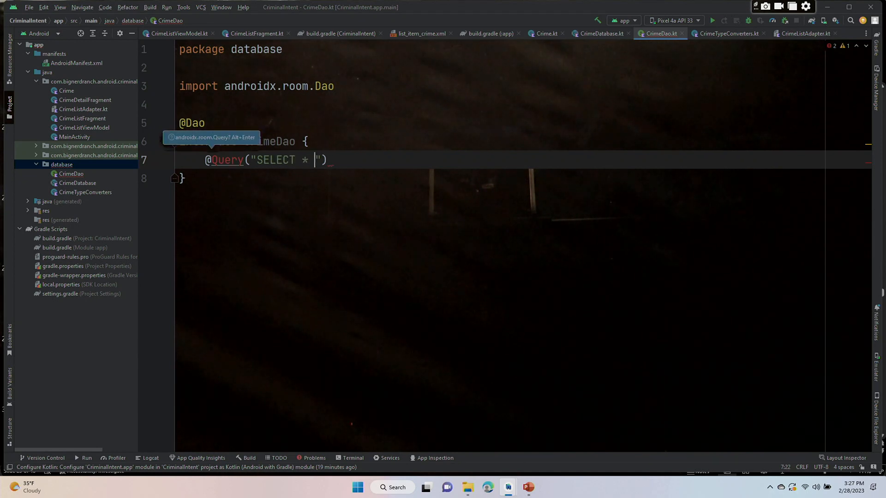
pyautogui.write('FROM')
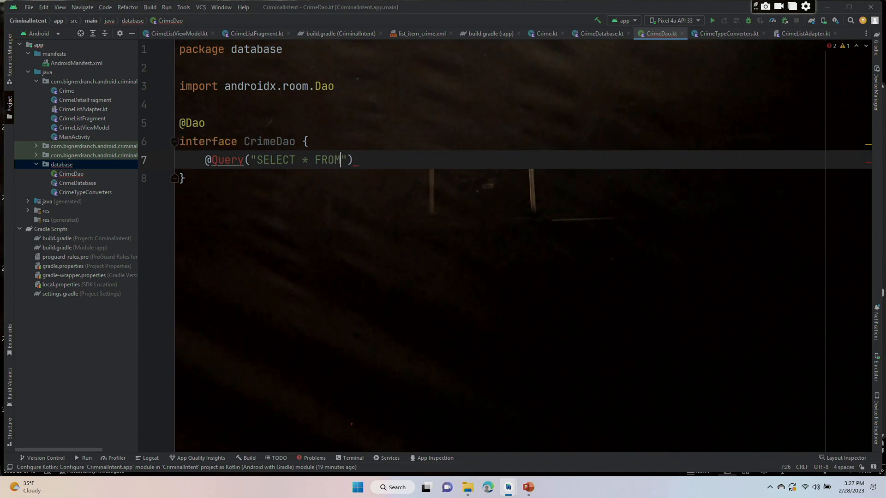
pyautogui.write('crime')
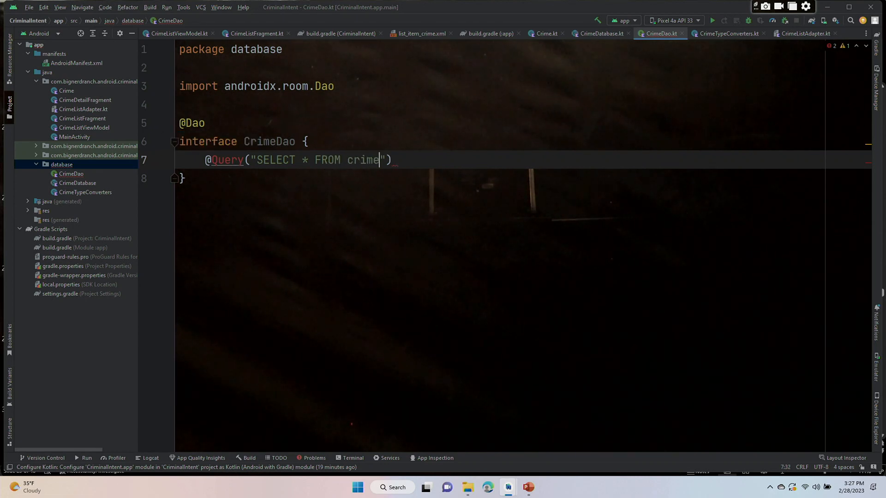
pyautogui.moveTo(226, 159)
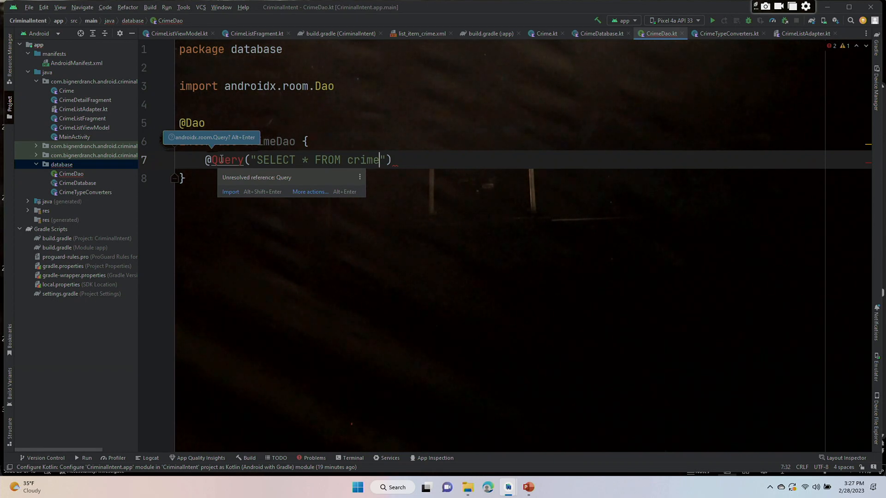
pyautogui.click(231, 192)
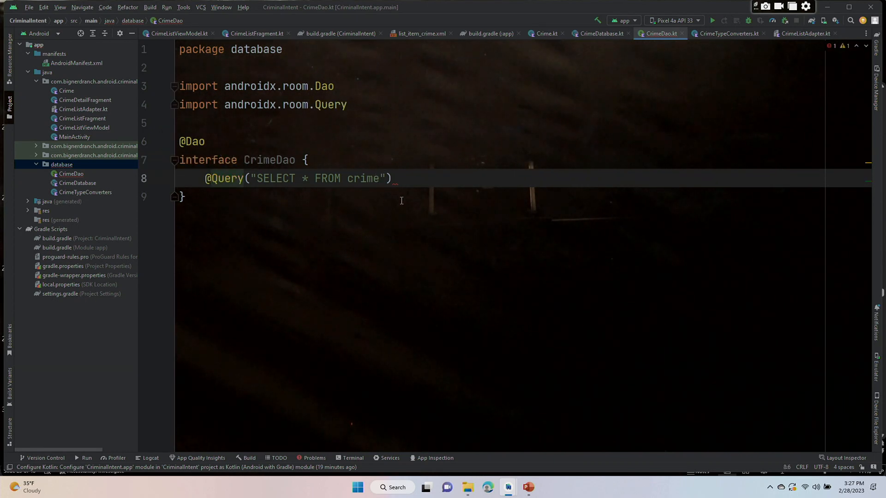
pyautogui.click(392, 178)
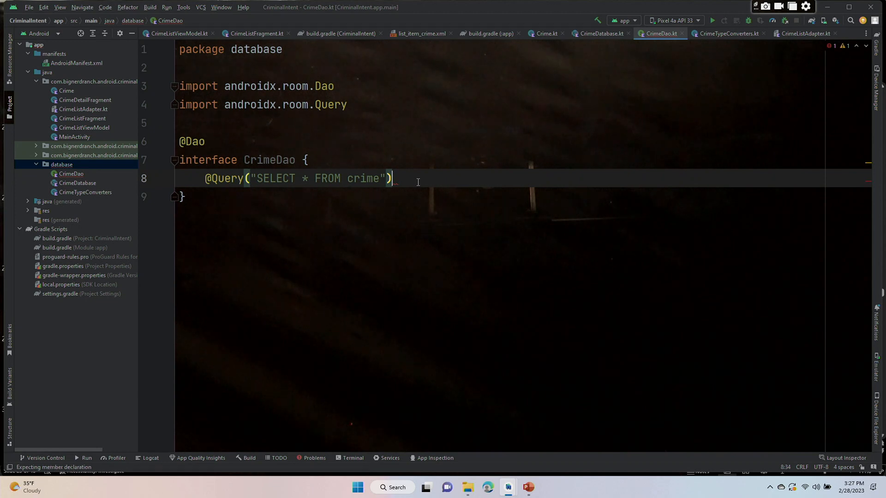
# Declare suspend fun getCrimes(): List<Crime> under the query, importing Crime
pyautogui.write('suspend fun')
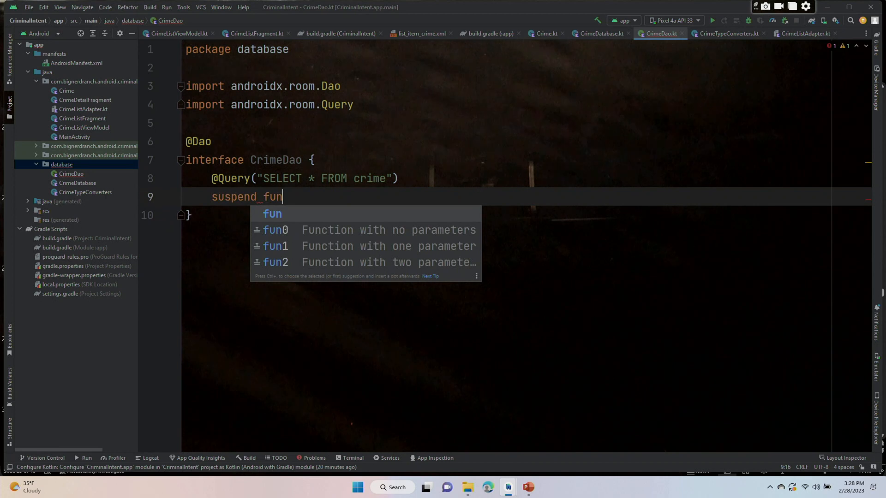
pyautogui.write('getC')
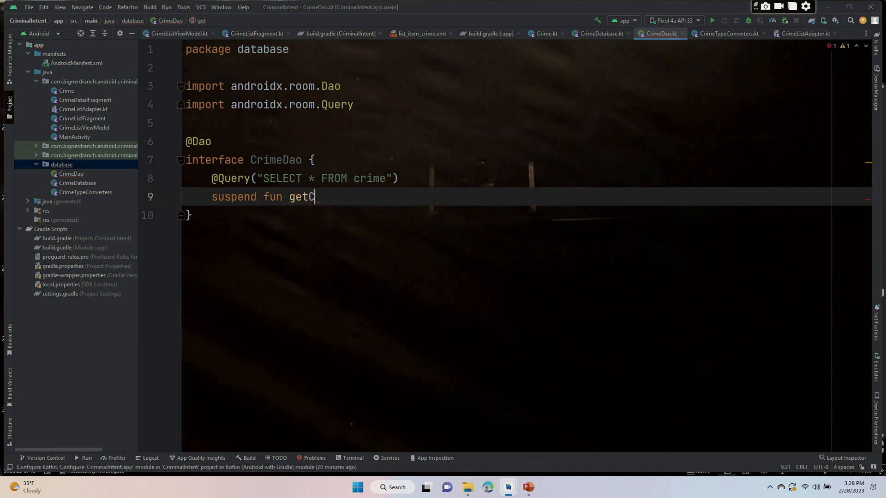
pyautogui.write('rimes():')
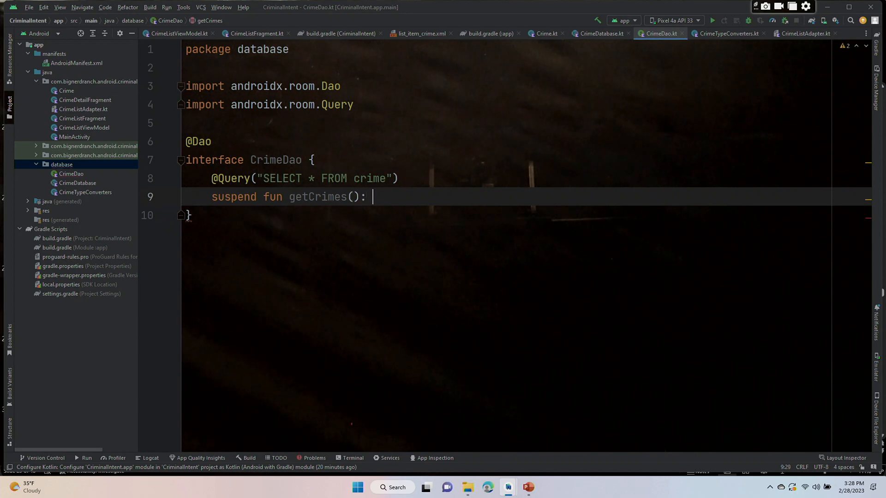
pyautogui.write('List')
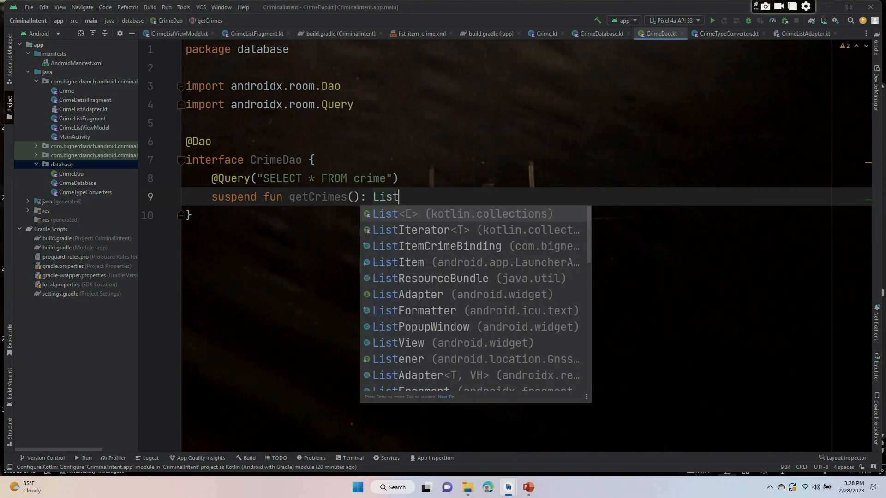
pyautogui.write('<Crime>')
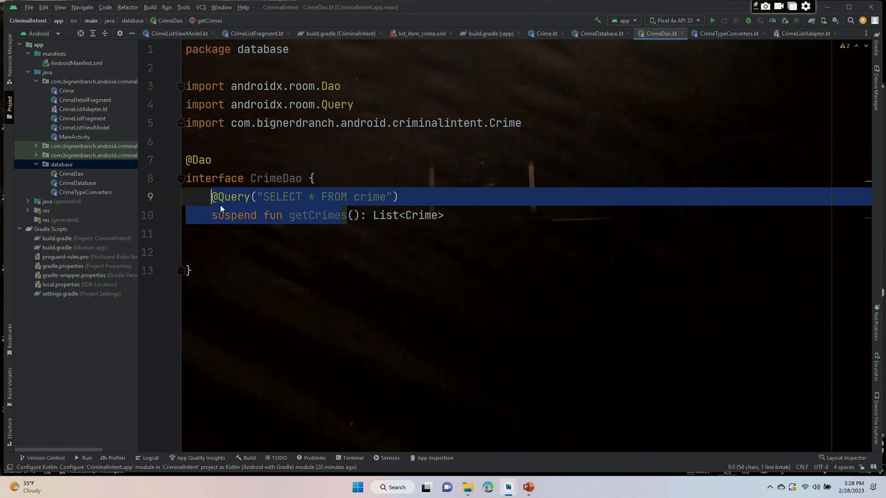
pyautogui.write('@Query("SELECT * FROM crime")')
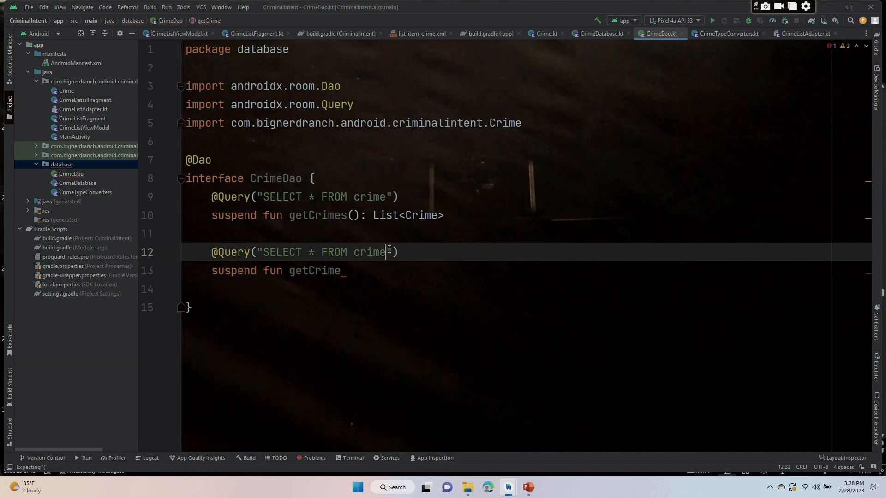
pyautogui.write('WHERE id')
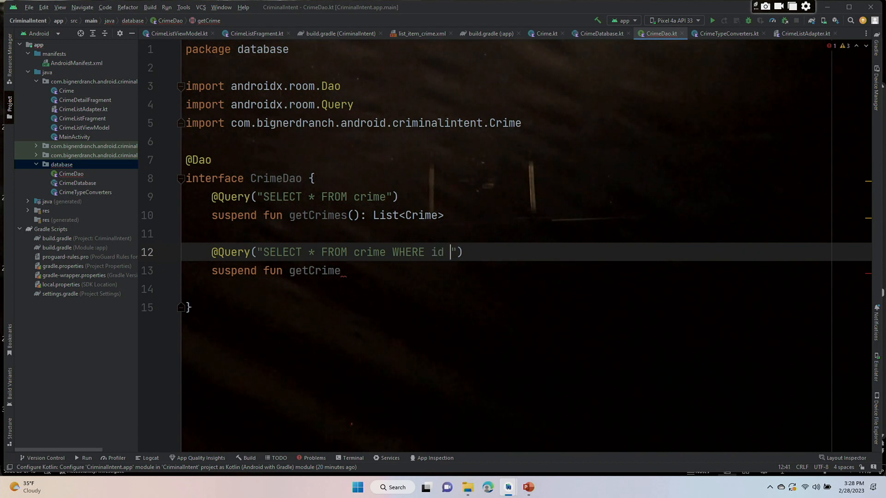
pyautogui.write('= (')
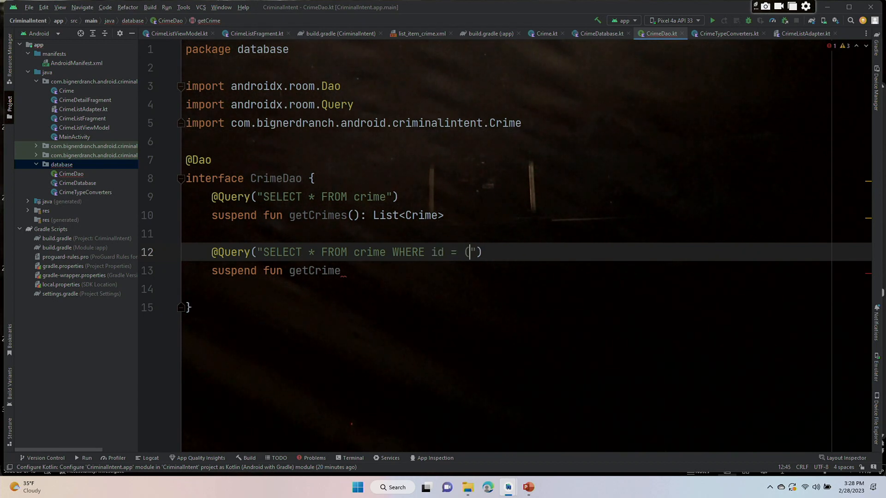
pyautogui.write(':id')
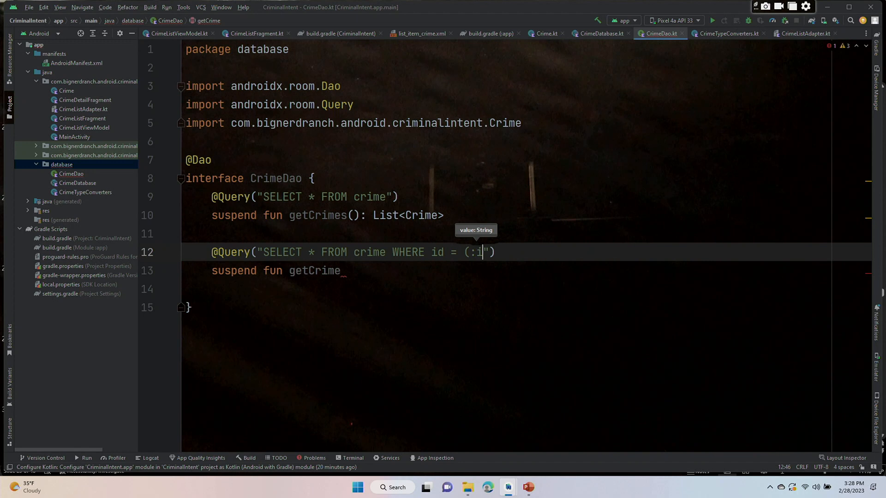
pyautogui.write('d')
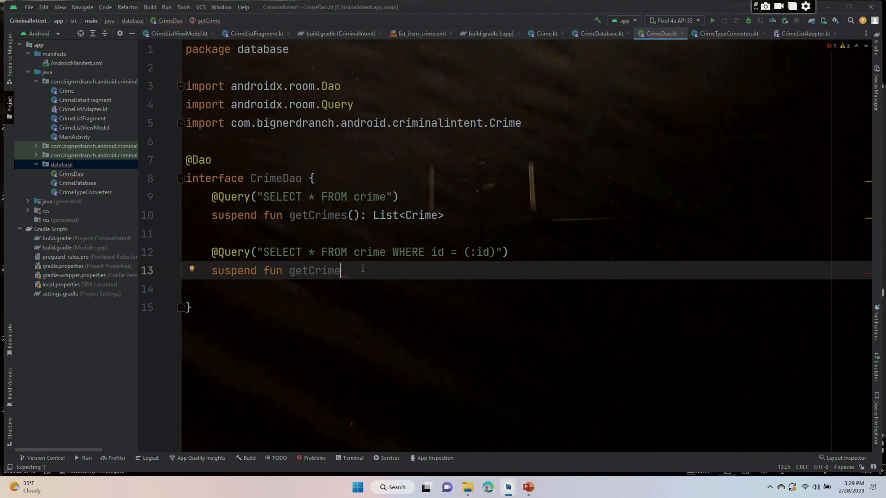
pyautogui.write('(id: UU')
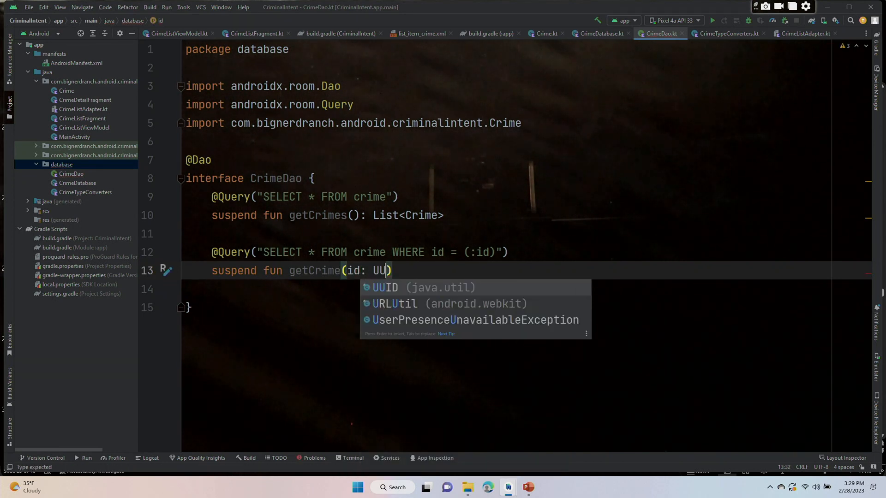
pyautogui.write('ID')
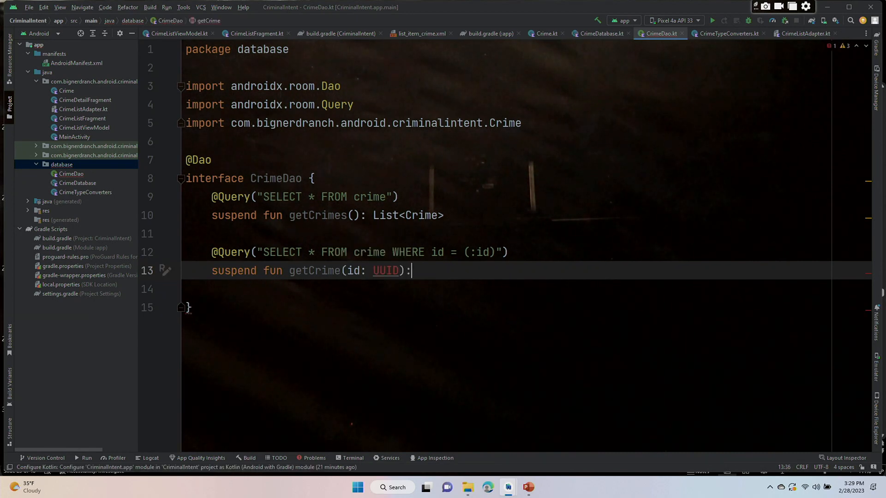
pyautogui.write('Crime')
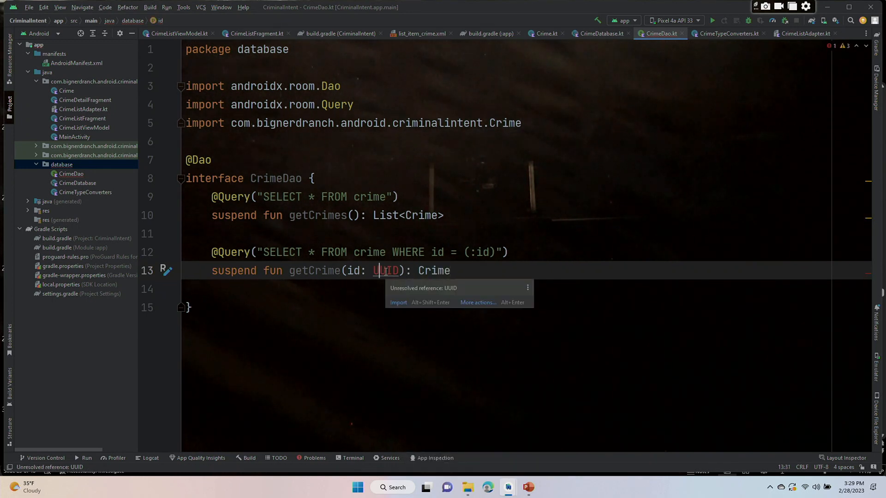
pyautogui.click(399, 303)
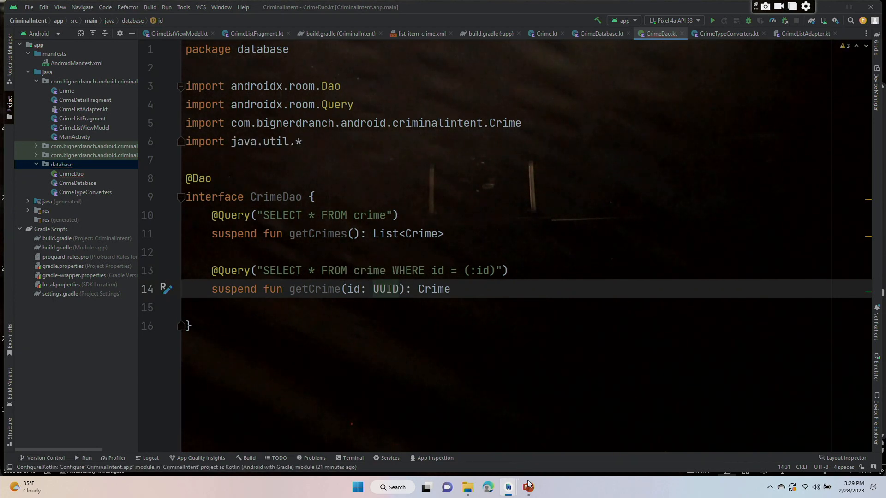
# Switch to PowerPoint to view the Data Access Object slide on registering the DAO
pyautogui.click(527, 487)
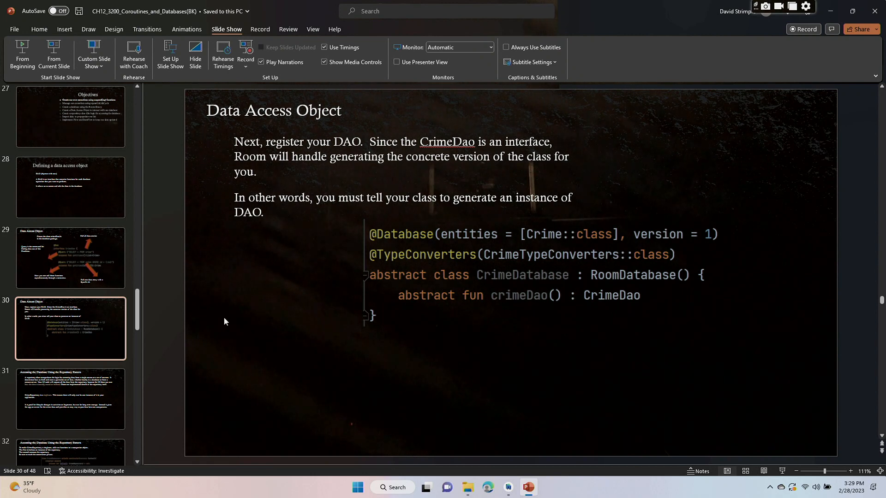
pyautogui.moveTo(229, 314)
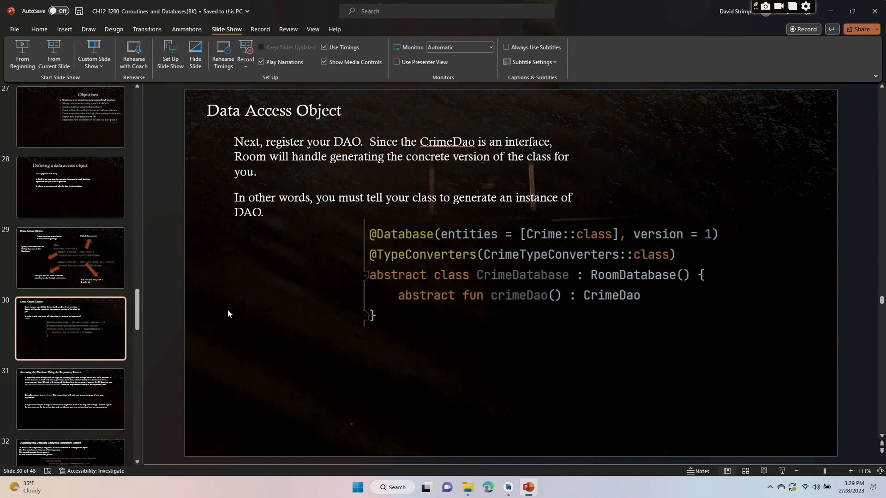
pyautogui.moveTo(235, 313)
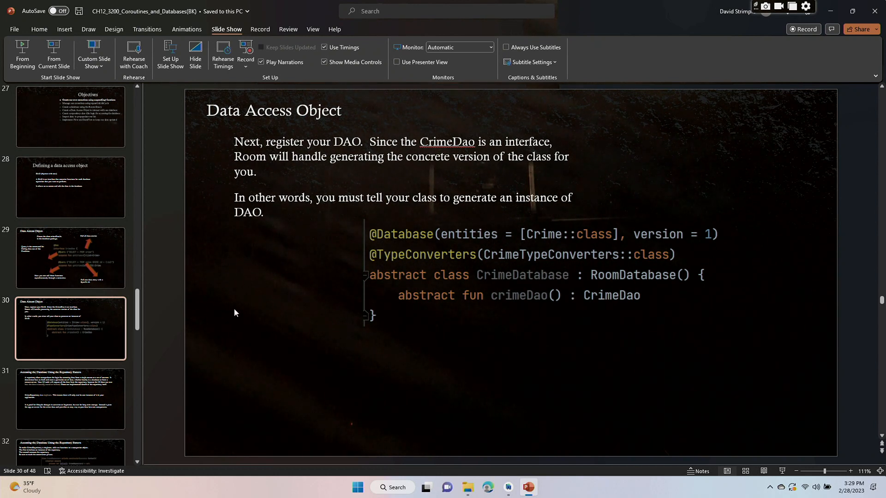
pyautogui.moveTo(240, 313)
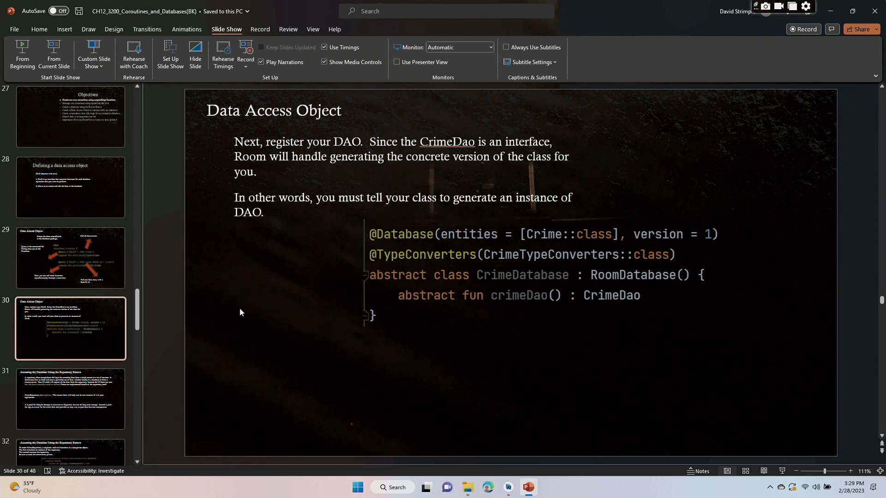
pyautogui.moveTo(232, 328)
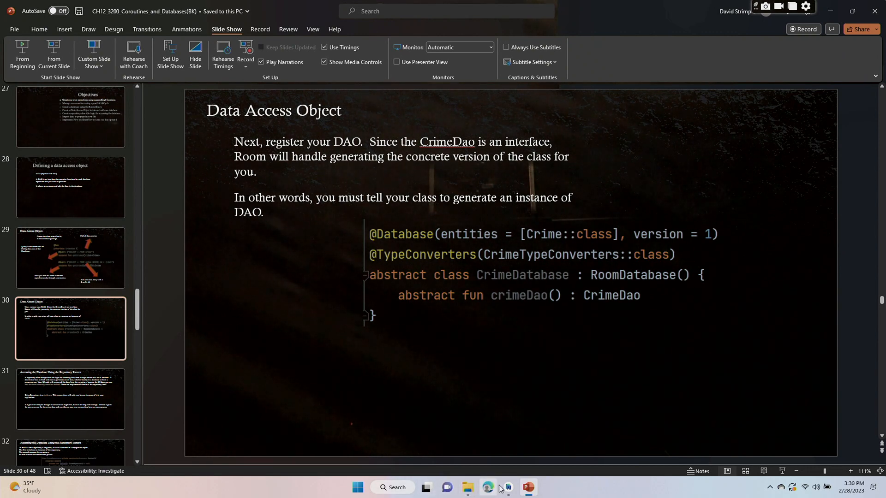
# Return to Android Studio showing the finished CrimeDao interface
pyautogui.click(507, 487)
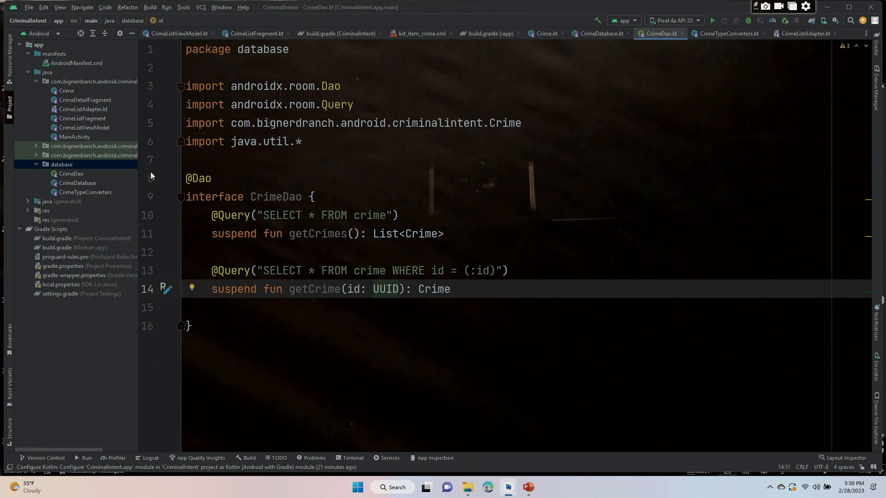
pyautogui.moveTo(260, 82)
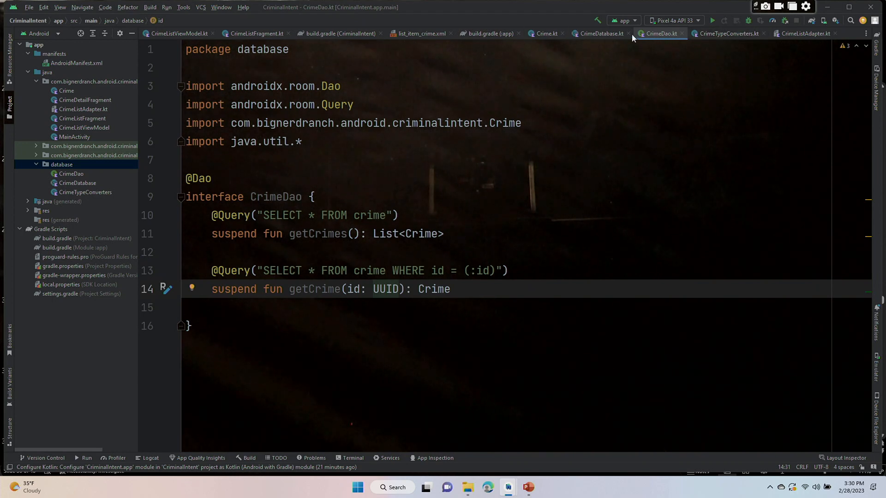
# In CrimeDatabase, declare abstract fun crimeDao(): CrimeDao, choosing CrimeDao from autocomplete
pyautogui.click(601, 34)
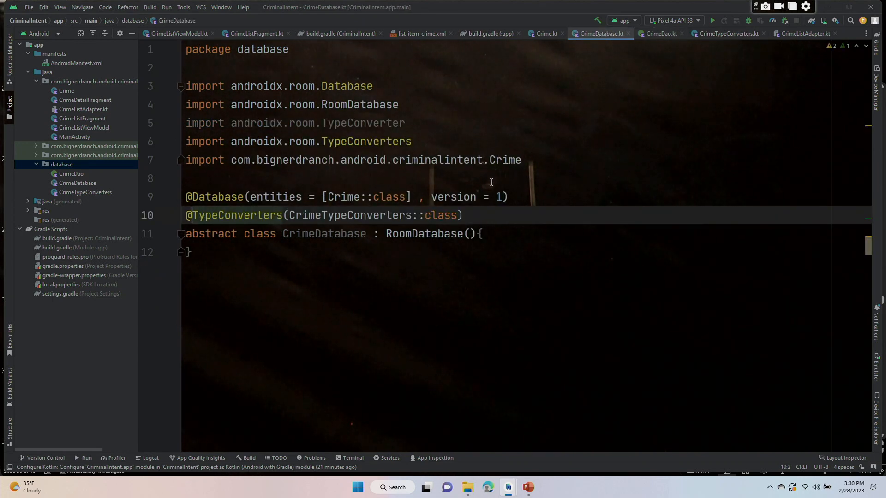
pyautogui.click(484, 234)
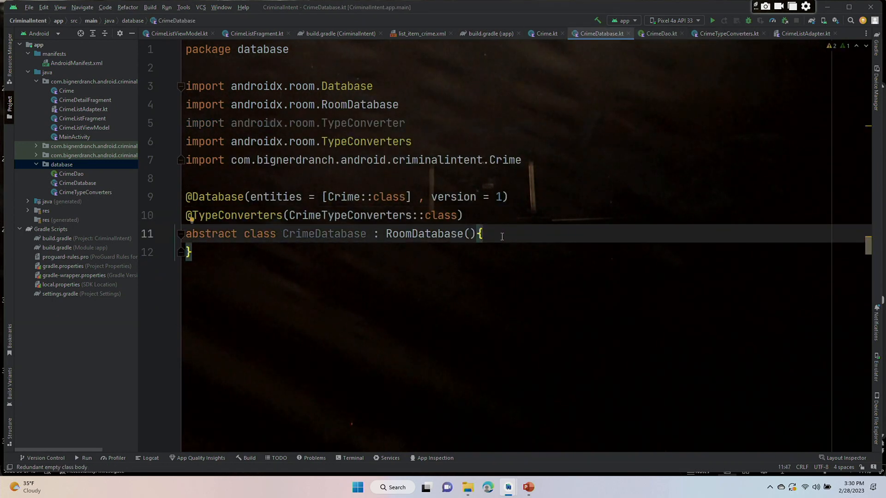
pyautogui.write('ab')
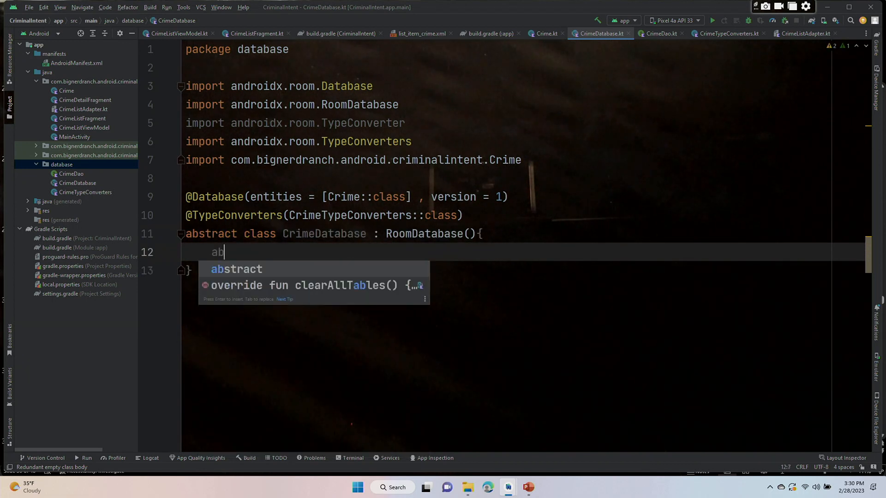
pyautogui.write('s')
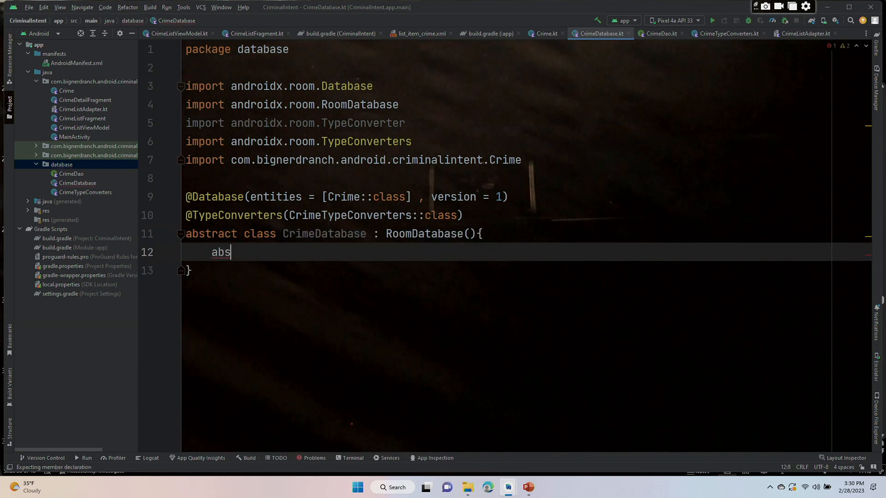
pyautogui.write('tract')
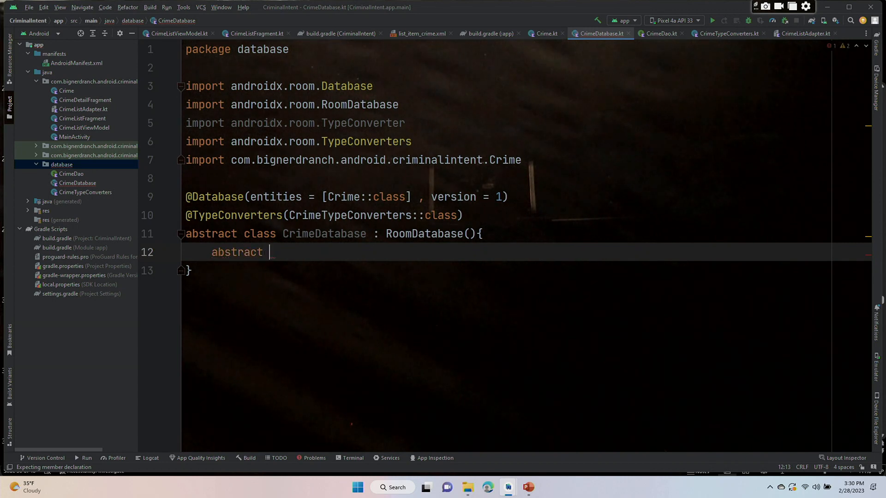
pyautogui.write('fun')
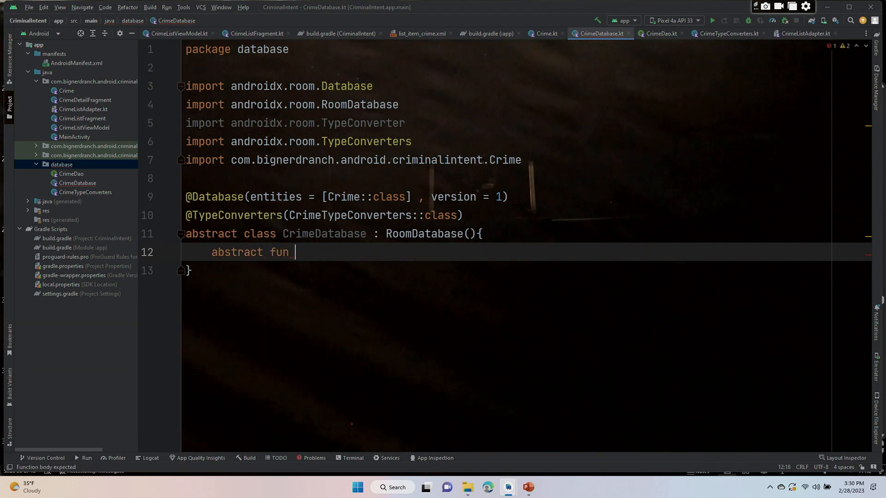
pyautogui.write('crime')
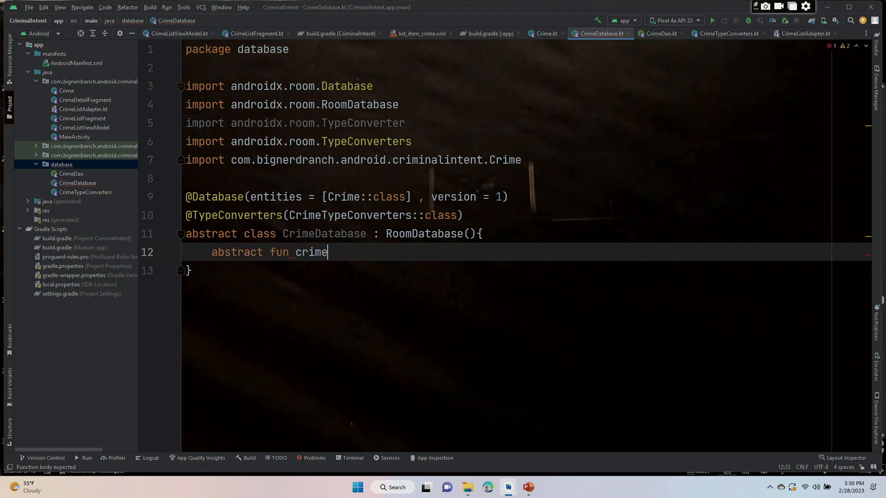
pyautogui.write('Dao')
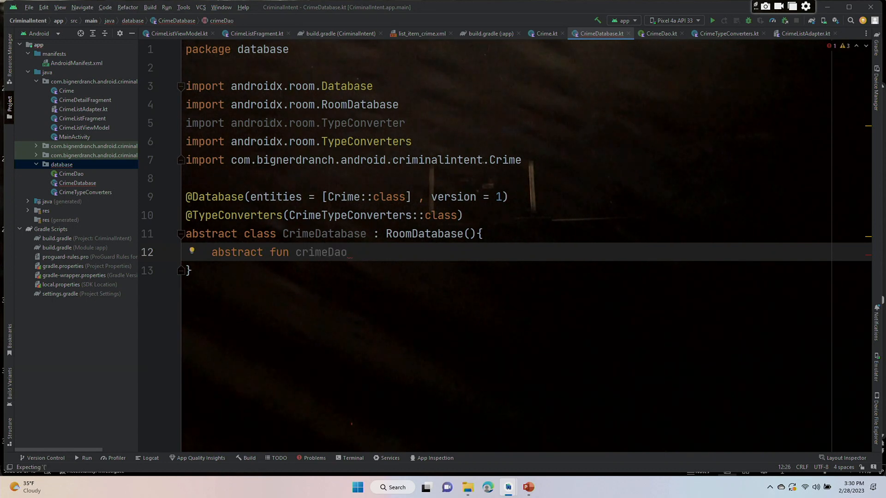
pyautogui.write('() : Crime')
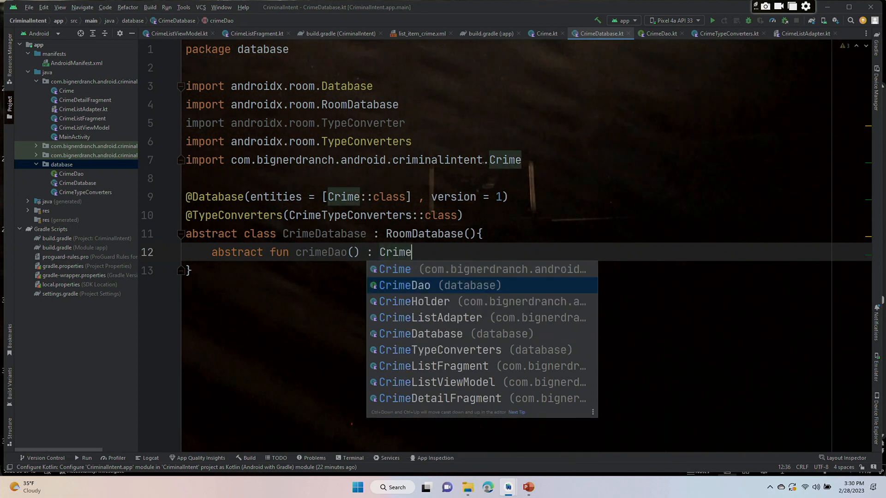
pyautogui.click(439, 285)
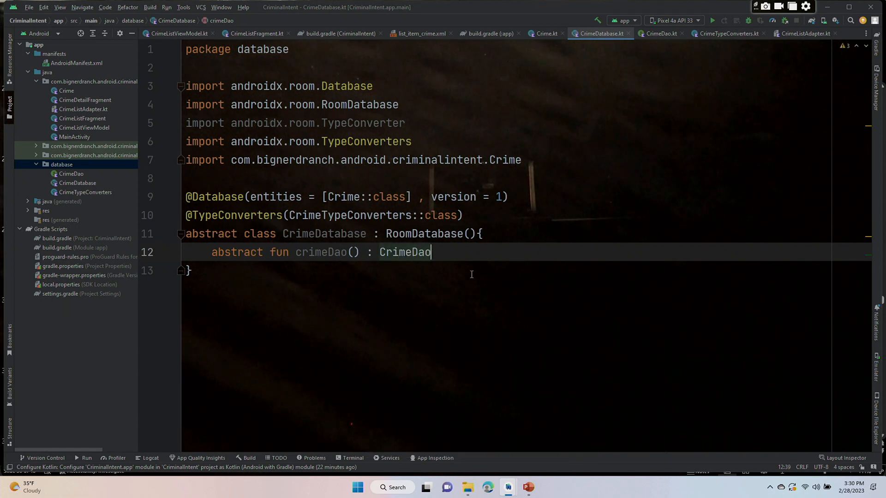
pyautogui.click(348, 271)
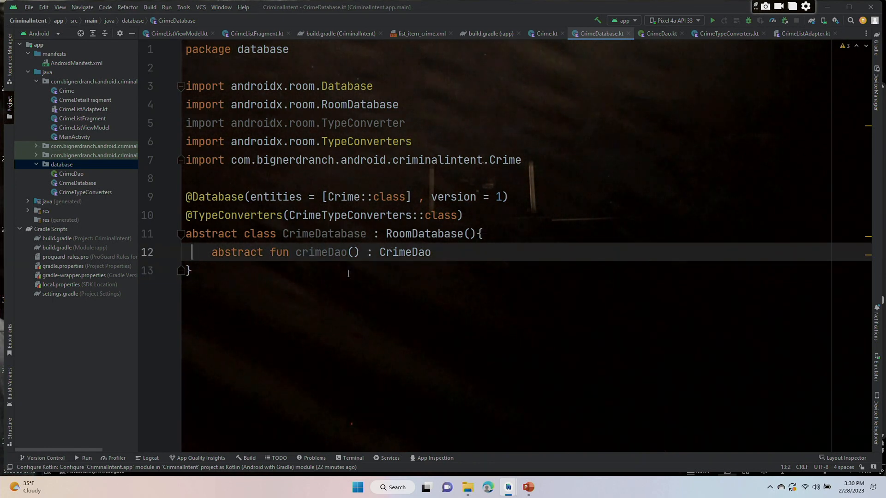
pyautogui.click(192, 49)
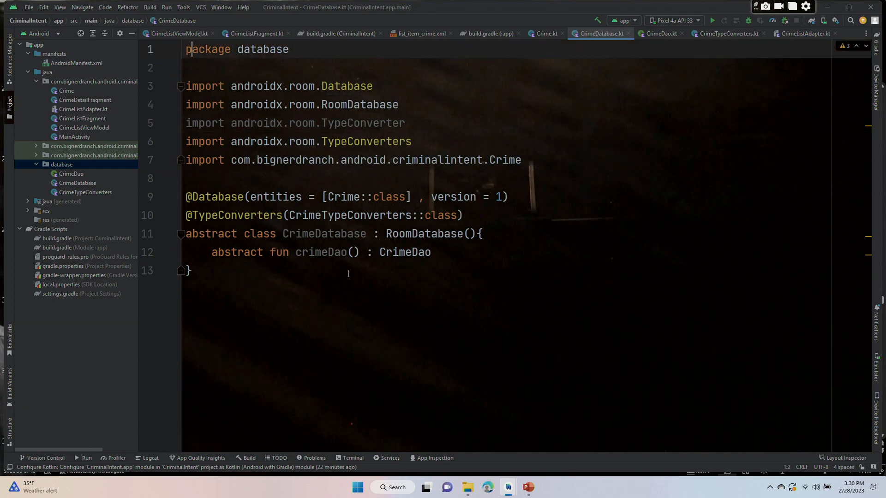